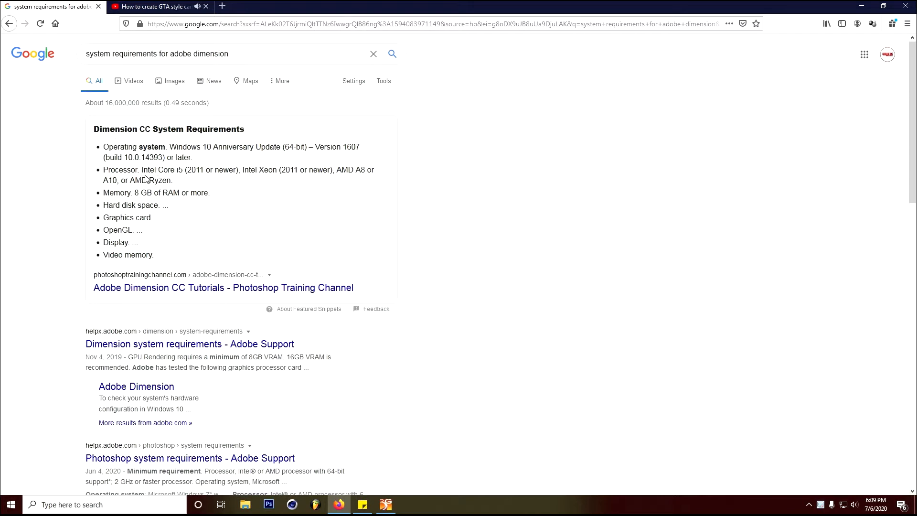
pyautogui.moveTo(163, 177)
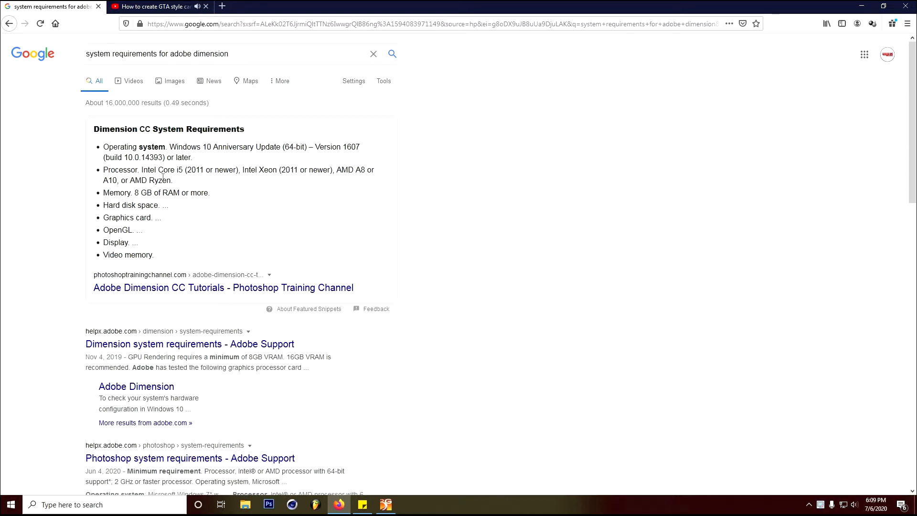
pyautogui.moveTo(277, 173)
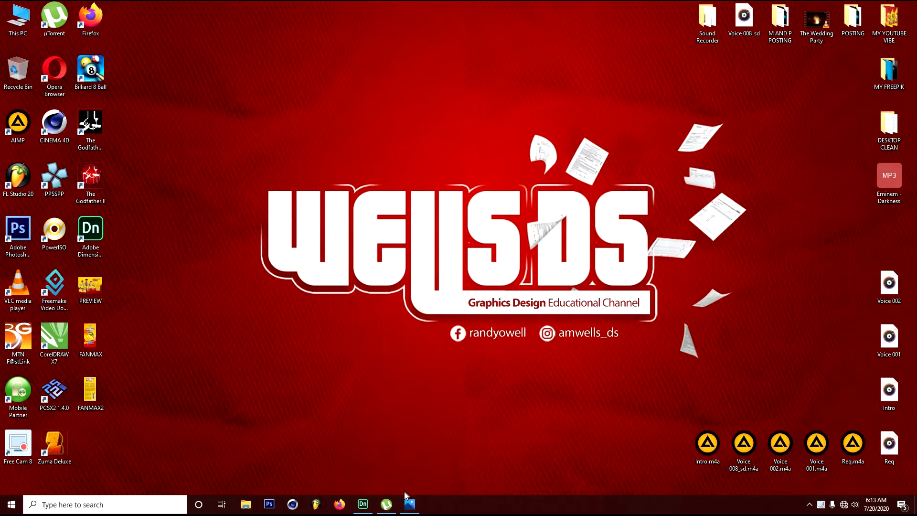
# Step: View the FanMaxx mango can preview image in Photos, then switch to Dimension
pyautogui.click(409, 503)
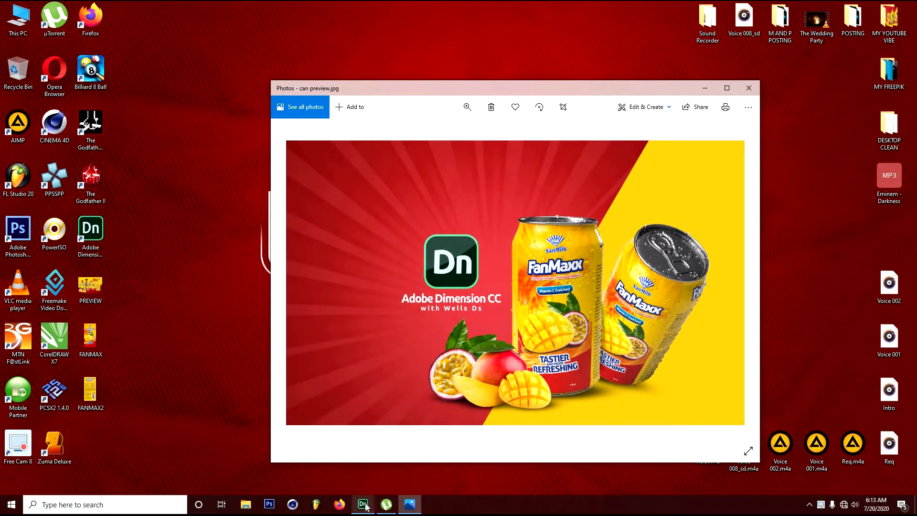
pyautogui.click(362, 504)
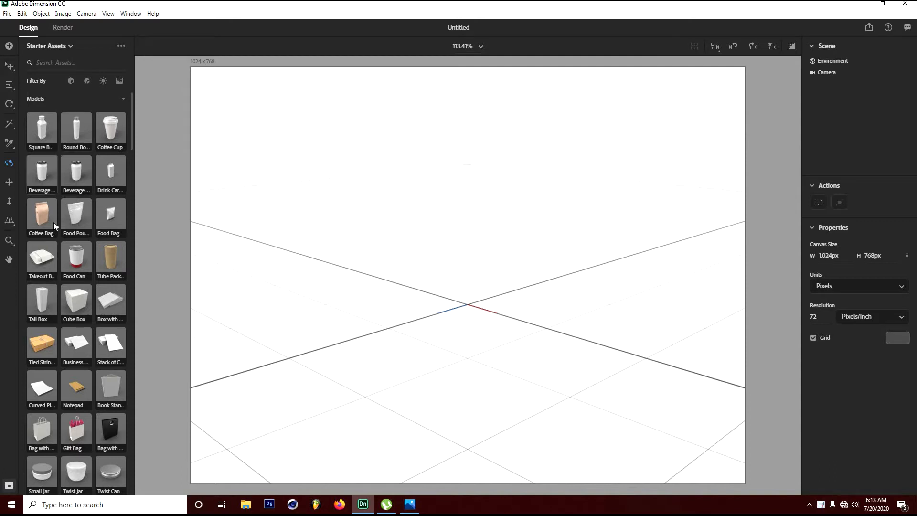
pyautogui.moveTo(64, 153)
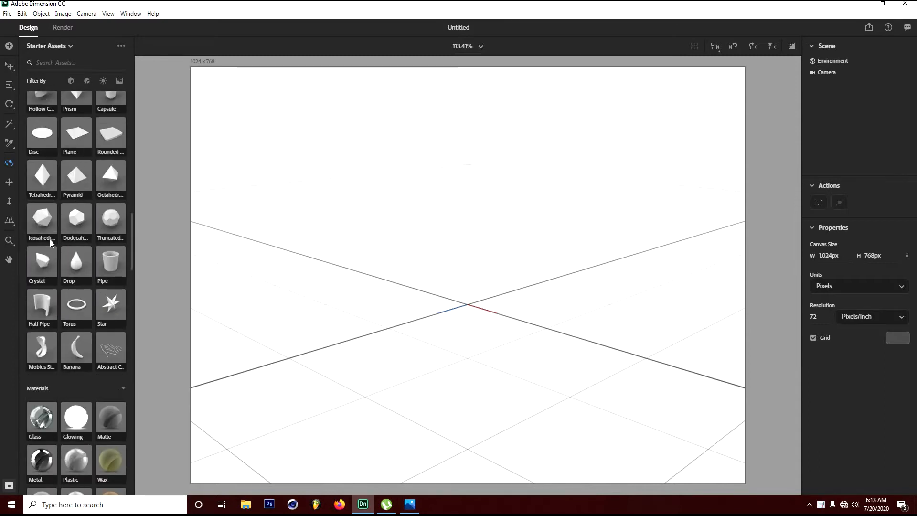
pyautogui.scroll(-3)
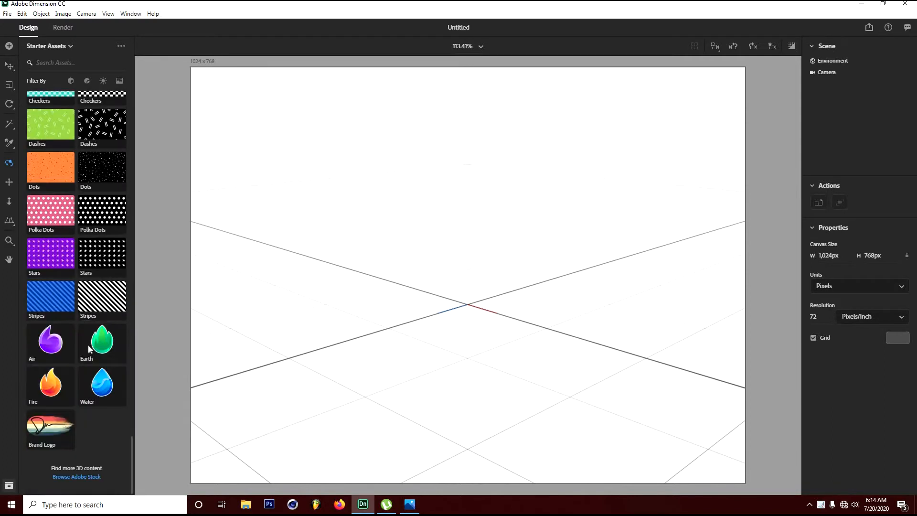
pyautogui.moveTo(76, 482)
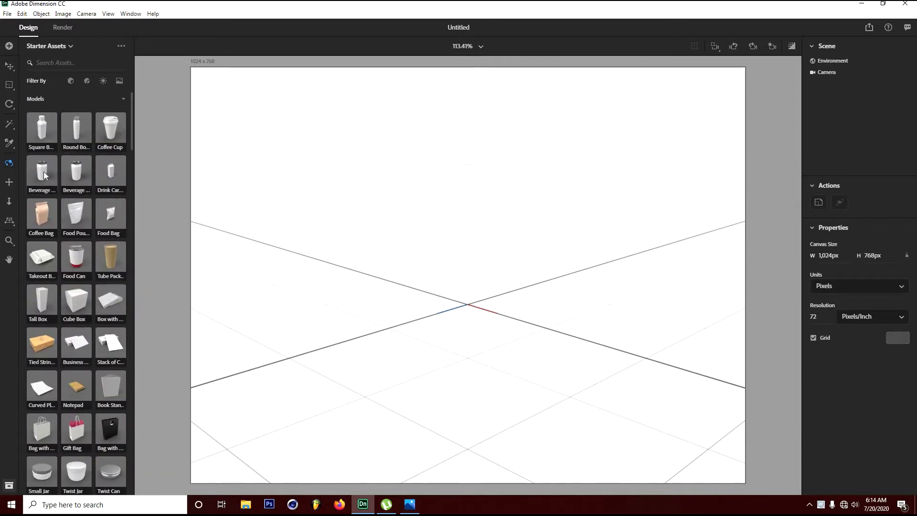
# Step: Add the Beverage Can model, hide its Liquid part, and open the Can body's materials
pyautogui.doubleClick(41, 172)
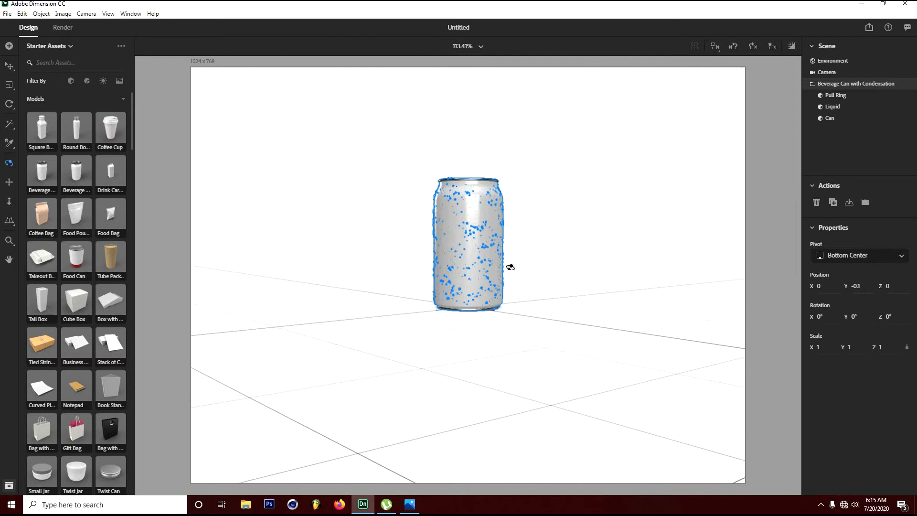
pyautogui.moveTo(510, 267); pyautogui.dragTo(552, 278)
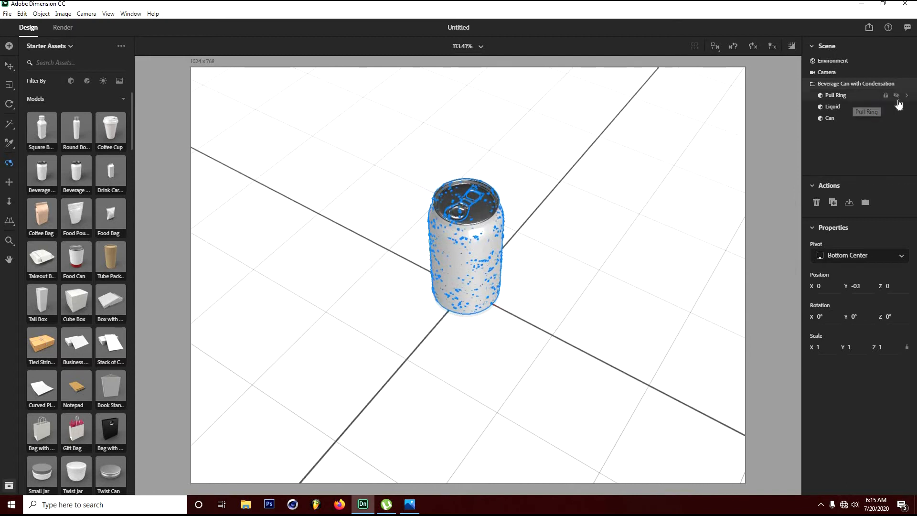
pyautogui.click(896, 96)
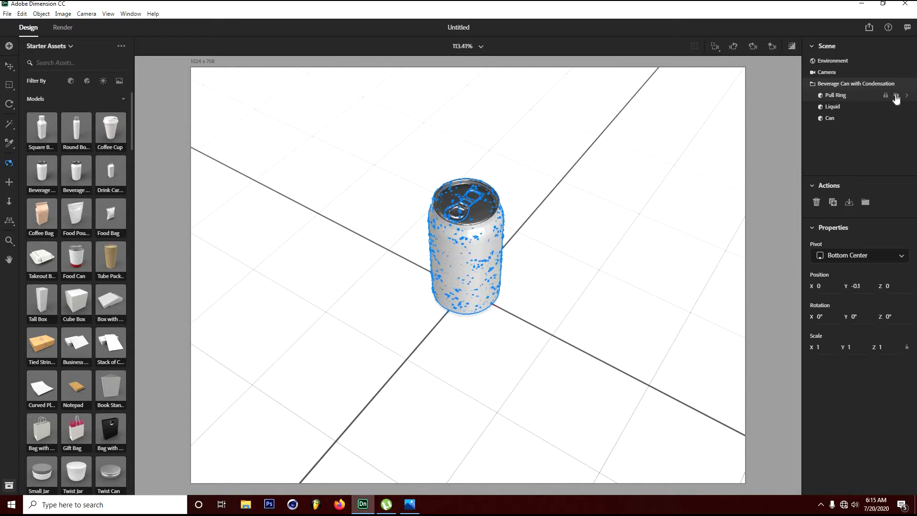
pyautogui.click(885, 95)
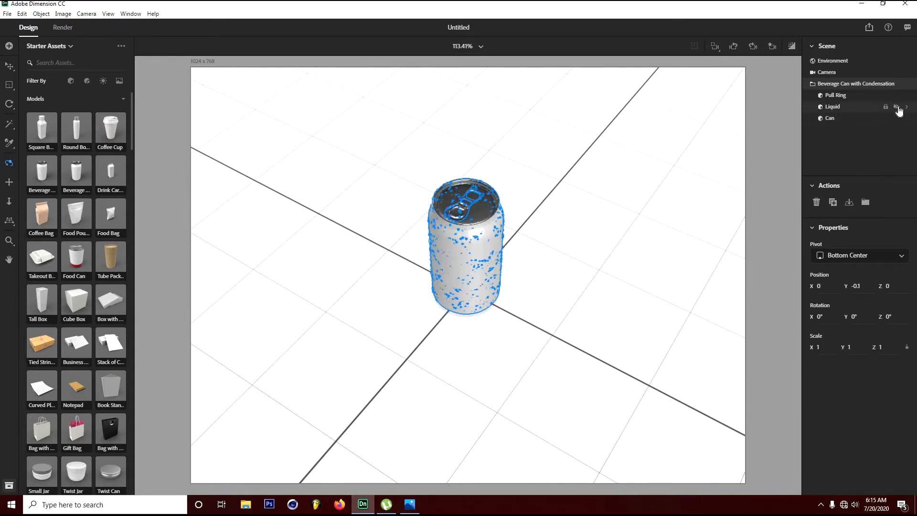
pyautogui.click(896, 106)
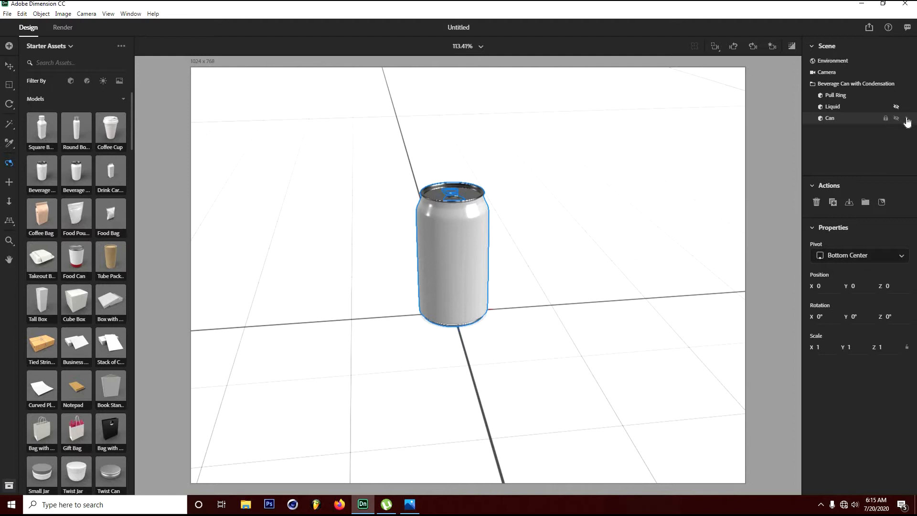
pyautogui.doubleClick(830, 117)
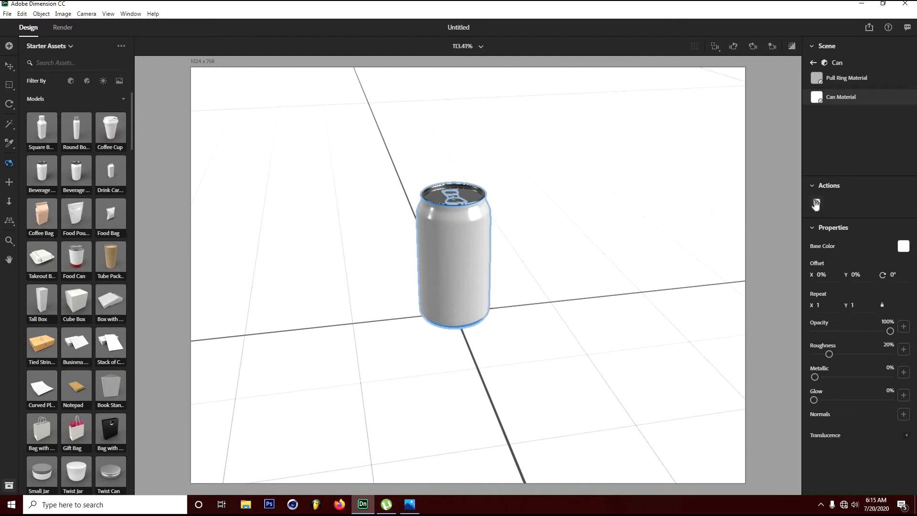
pyautogui.moveTo(815, 204)
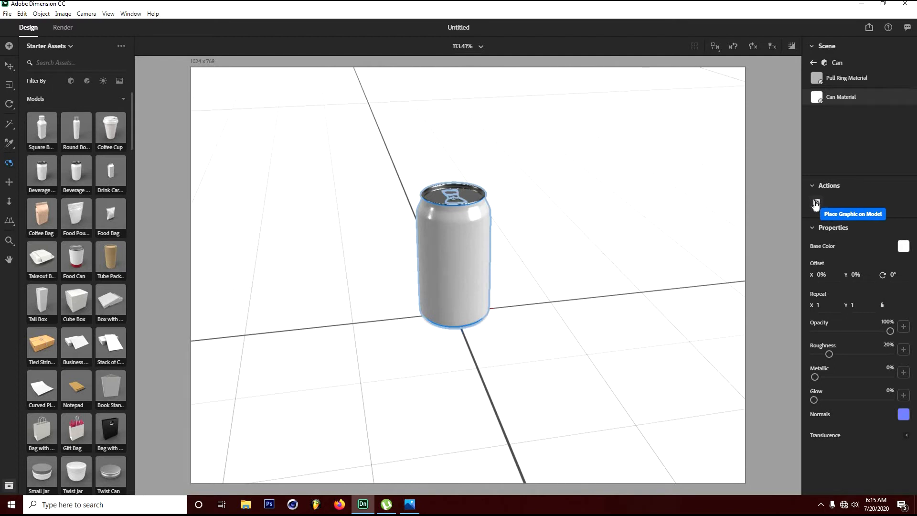
# Step: Place the FanMaxx mango label graphic on the can and scale it to about 12.4%
pyautogui.click(816, 201)
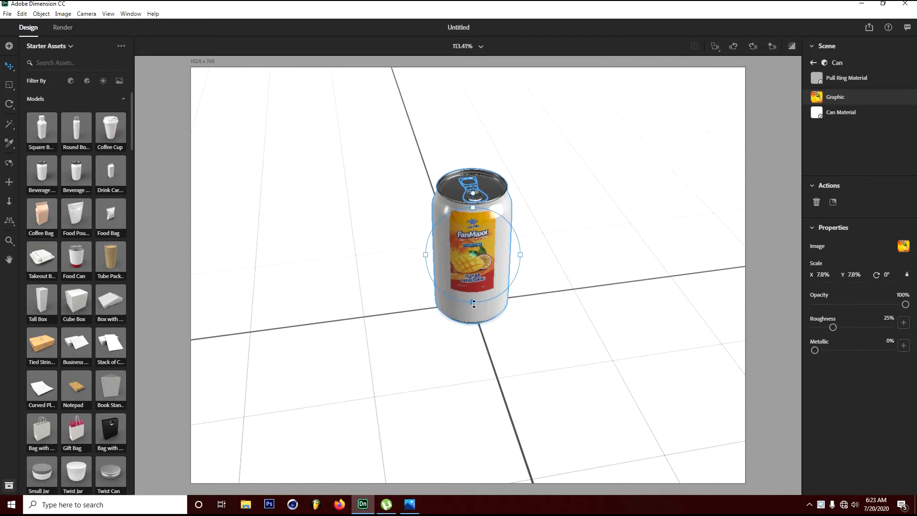
pyautogui.moveTo(473, 303); pyautogui.dragTo(471, 325)
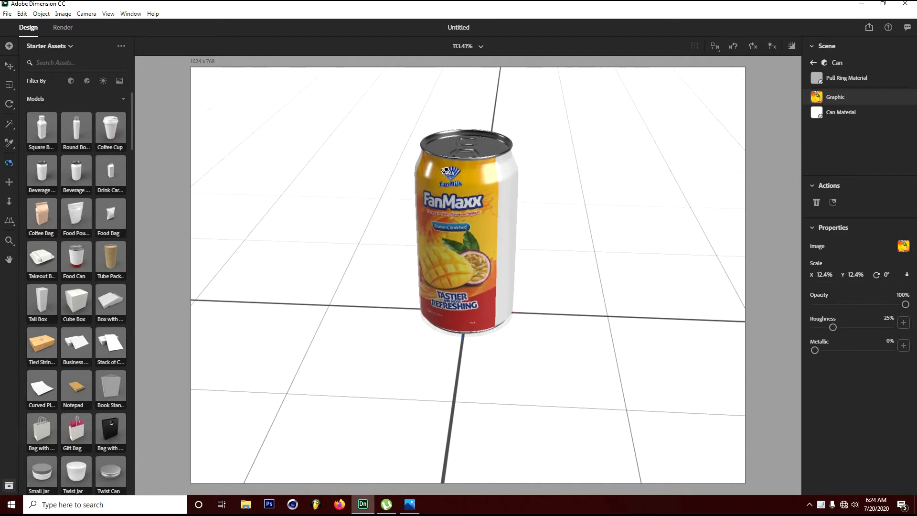
pyautogui.moveTo(447, 171); pyautogui.dragTo(378, 185)
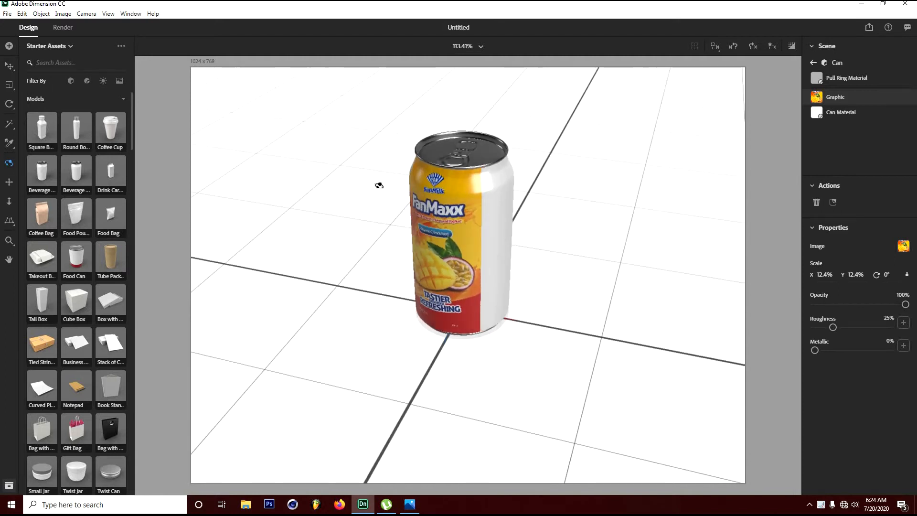
pyautogui.moveTo(379, 186); pyautogui.dragTo(467, 187)
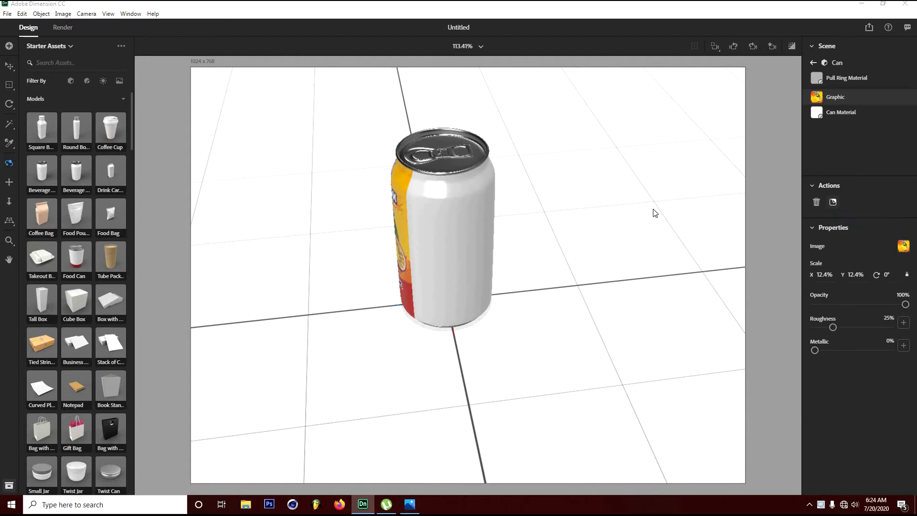
# Step: Place the back label graphic with ingredients and barcode on the can, scaled to about 12%
pyautogui.click(903, 245)
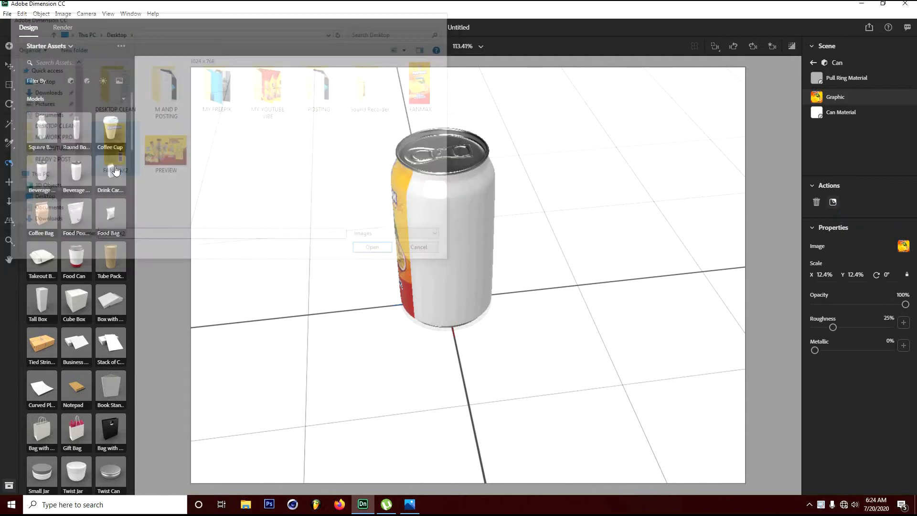
pyautogui.click(372, 246)
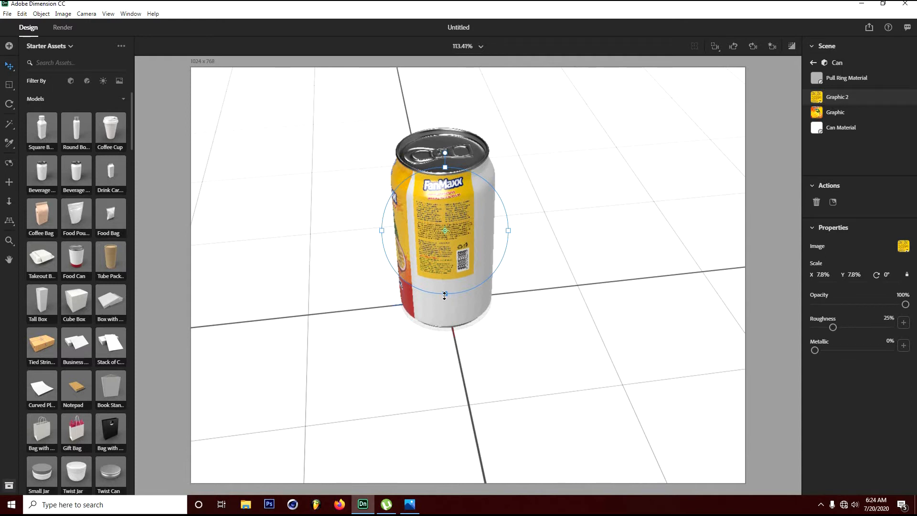
pyautogui.moveTo(444, 295); pyautogui.dragTo(444, 328)
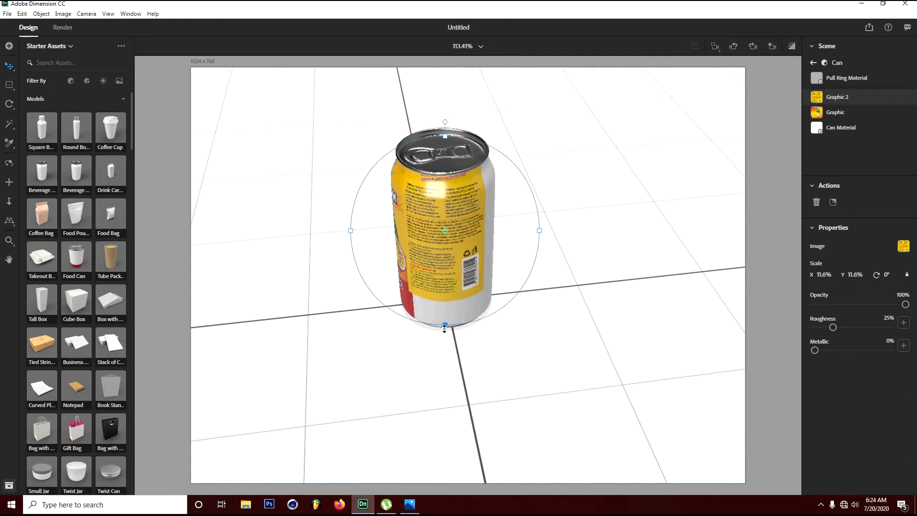
pyautogui.moveTo(444, 326); pyautogui.dragTo(444, 323)
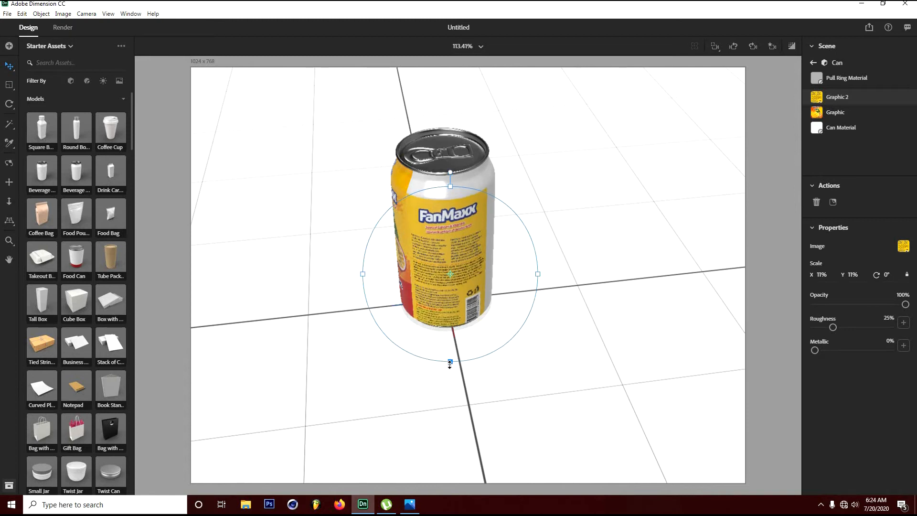
pyautogui.moveTo(449, 363); pyautogui.dragTo(456, 307)
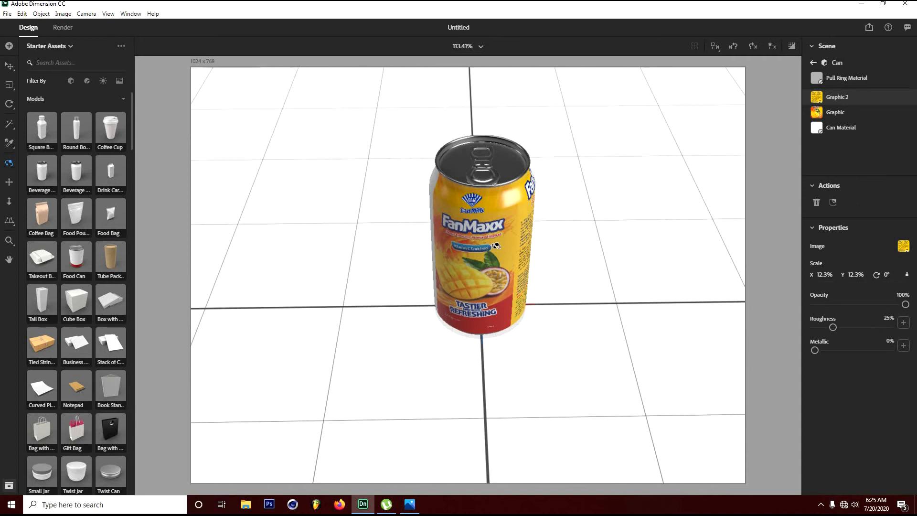
pyautogui.moveTo(495, 245); pyautogui.dragTo(534, 252)
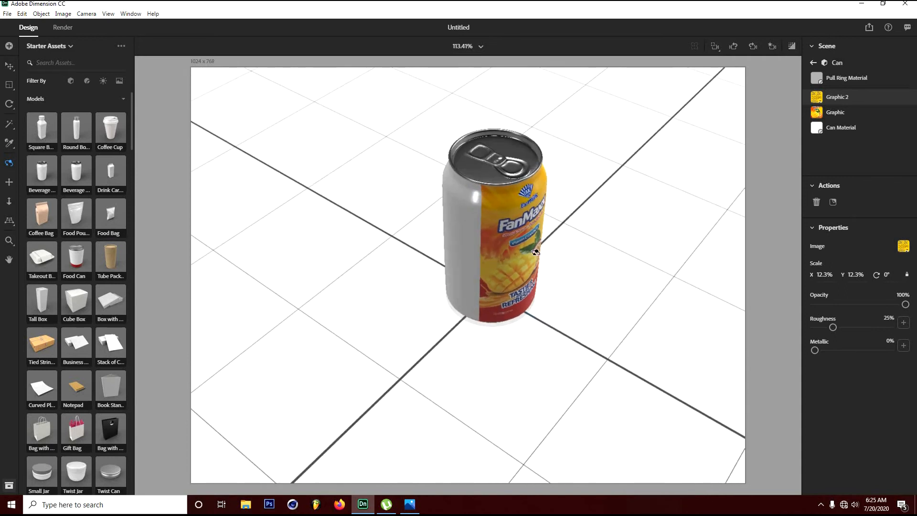
pyautogui.moveTo(535, 251); pyautogui.dragTo(641, 220)
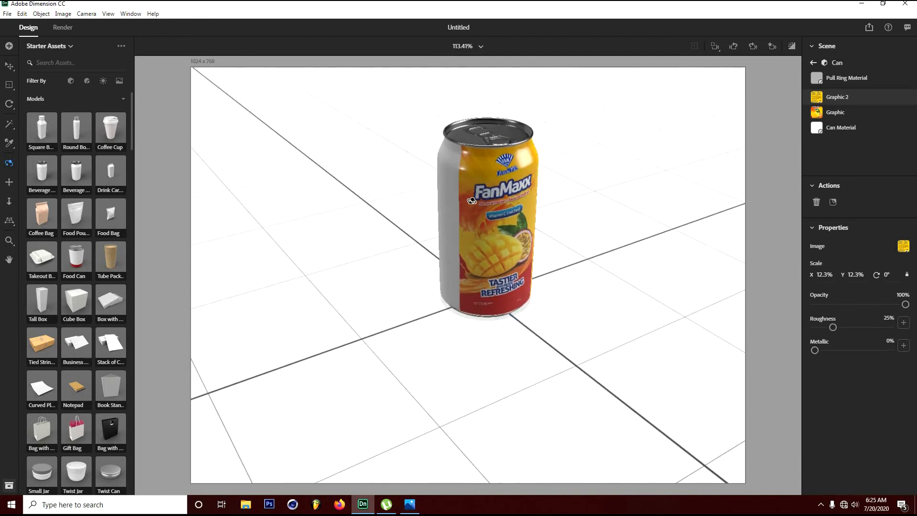
# Step: Give the Can Material a yellow base color sampled from the label with the eyedropper
pyautogui.click(841, 128)
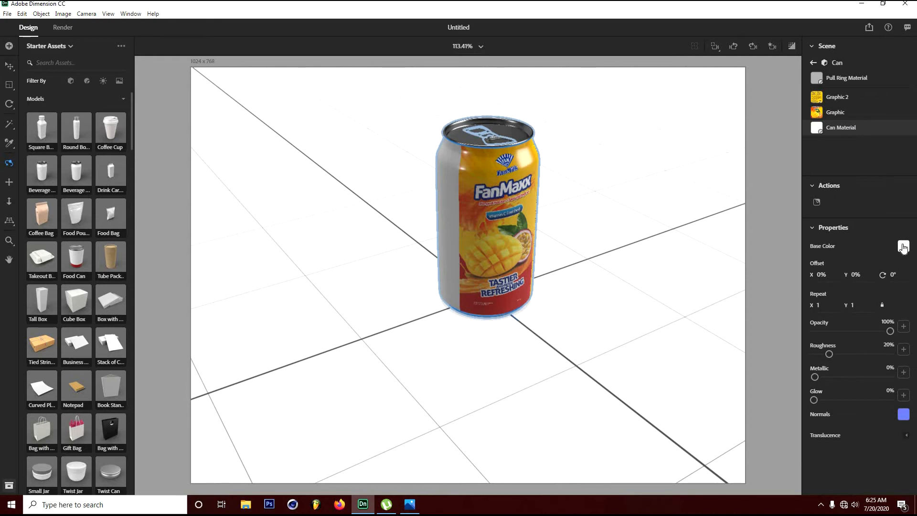
pyautogui.click(903, 246)
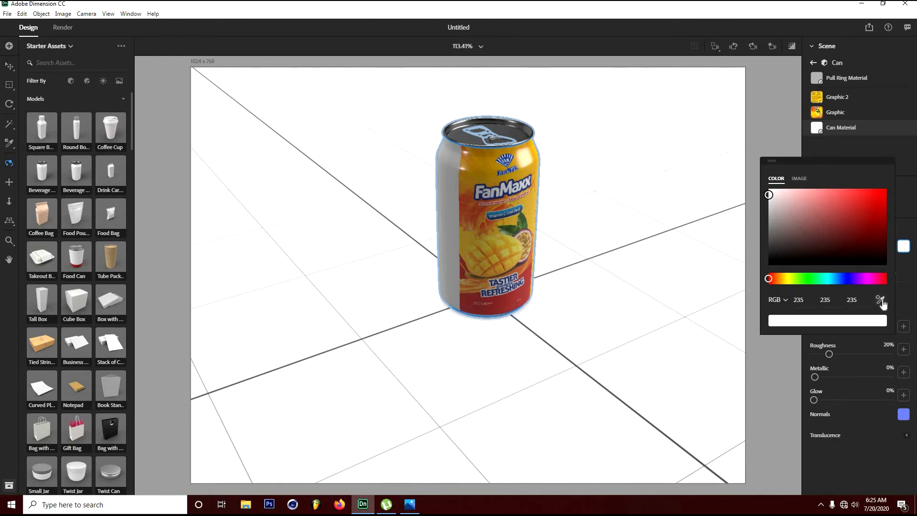
pyautogui.moveTo(880, 299)
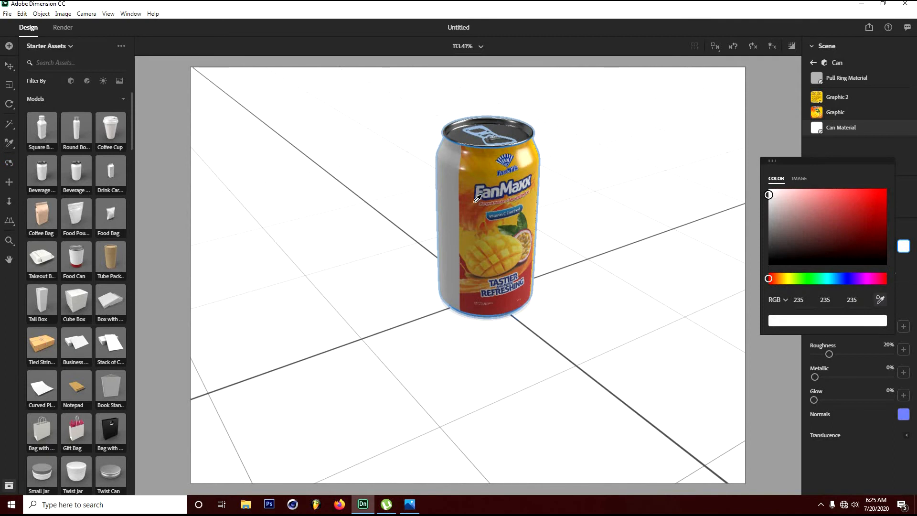
pyautogui.moveTo(466, 239)
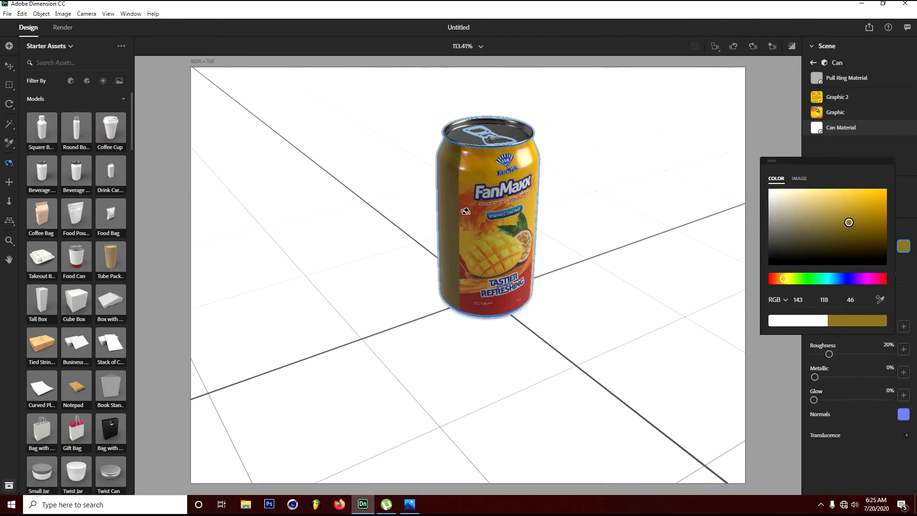
pyautogui.moveTo(877, 204)
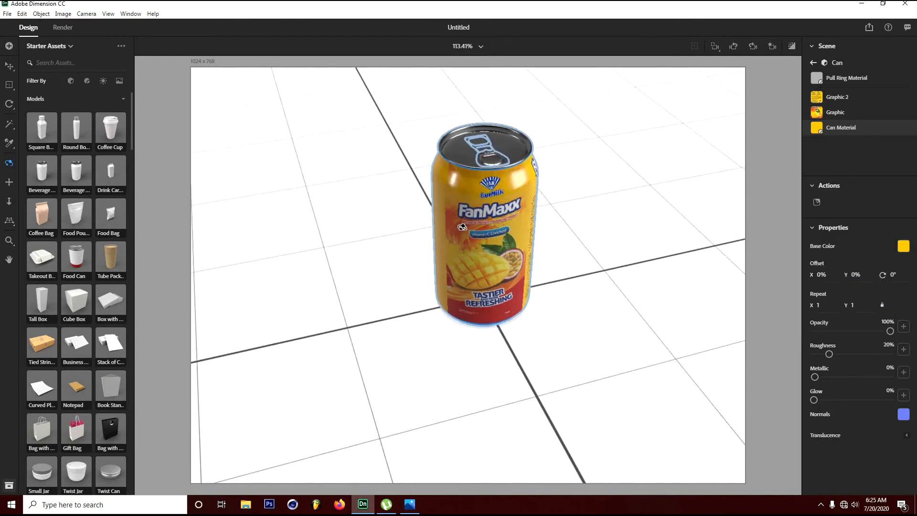
pyautogui.moveTo(485, 228); pyautogui.dragTo(479, 201)
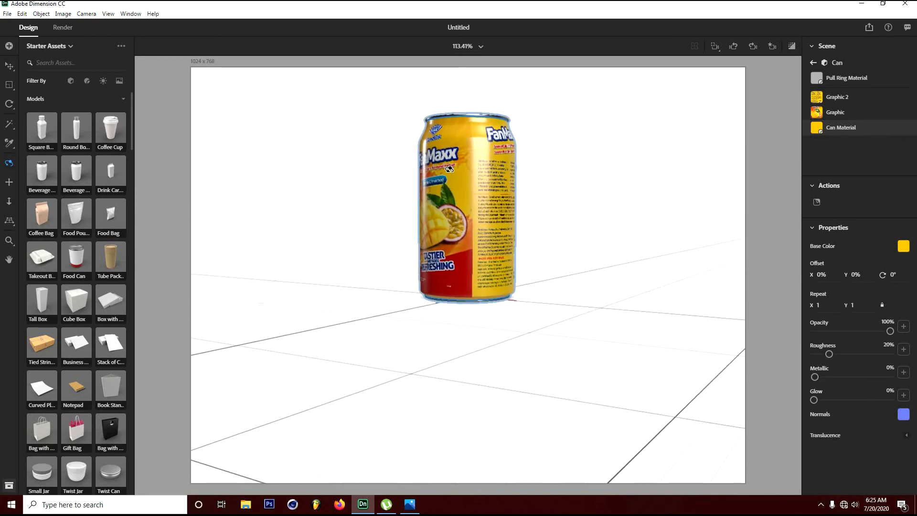
pyautogui.moveTo(447, 169); pyautogui.dragTo(482, 227)
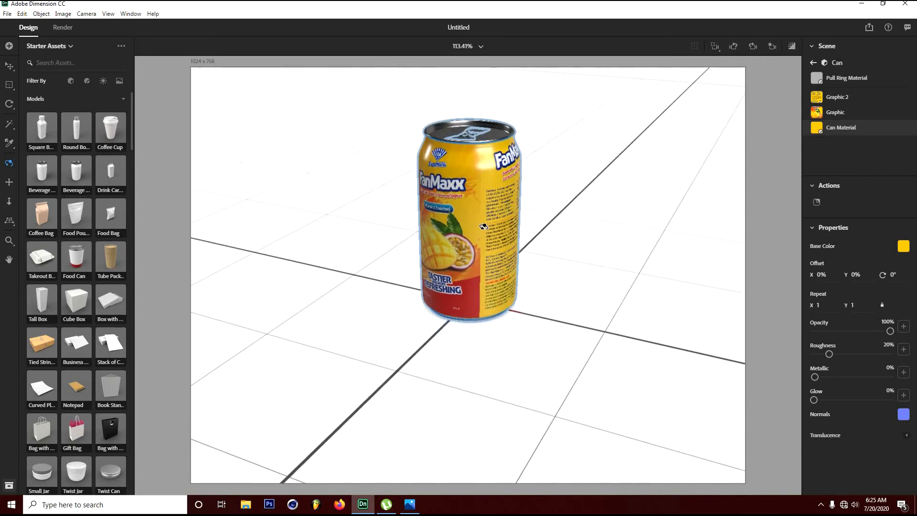
pyautogui.moveTo(479, 227); pyautogui.dragTo(505, 241)
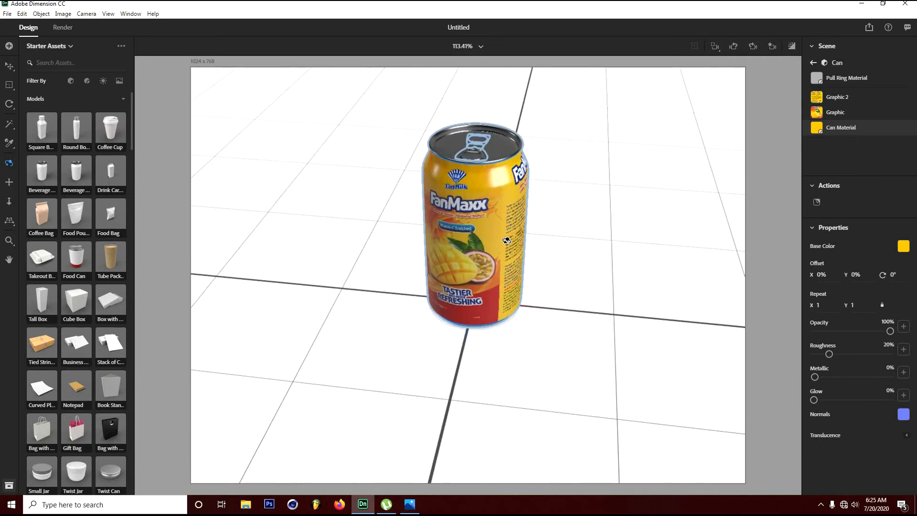
pyautogui.moveTo(505, 240); pyautogui.dragTo(479, 237)
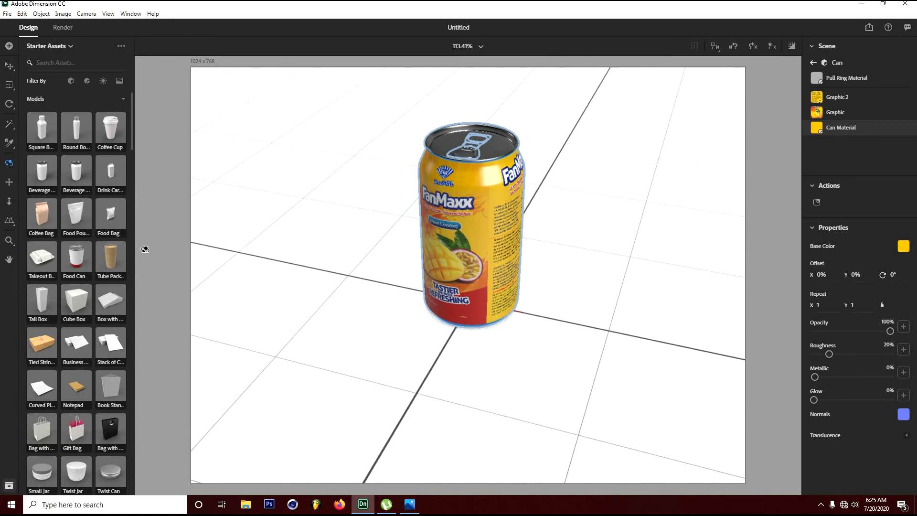
pyautogui.moveTo(62, 208)
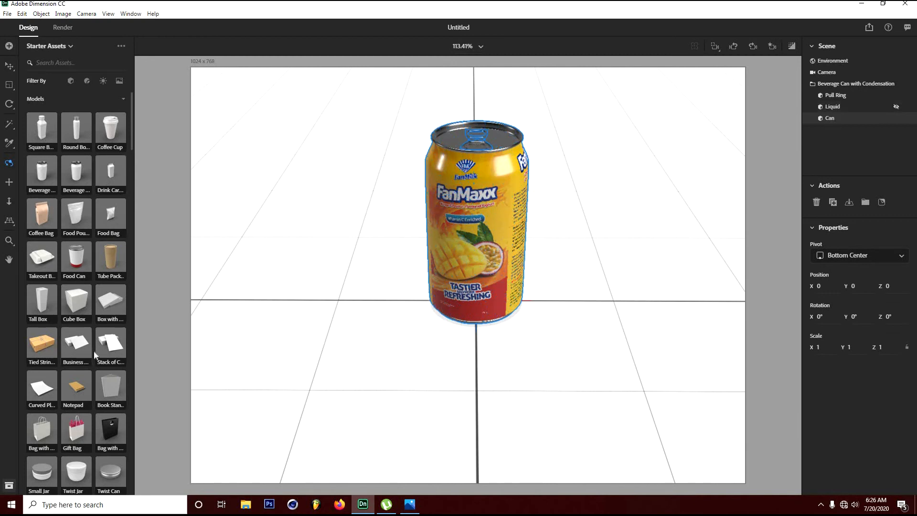
# Step: Scroll the Starter Assets models panel to find the Splash C model
pyautogui.scroll(-3)
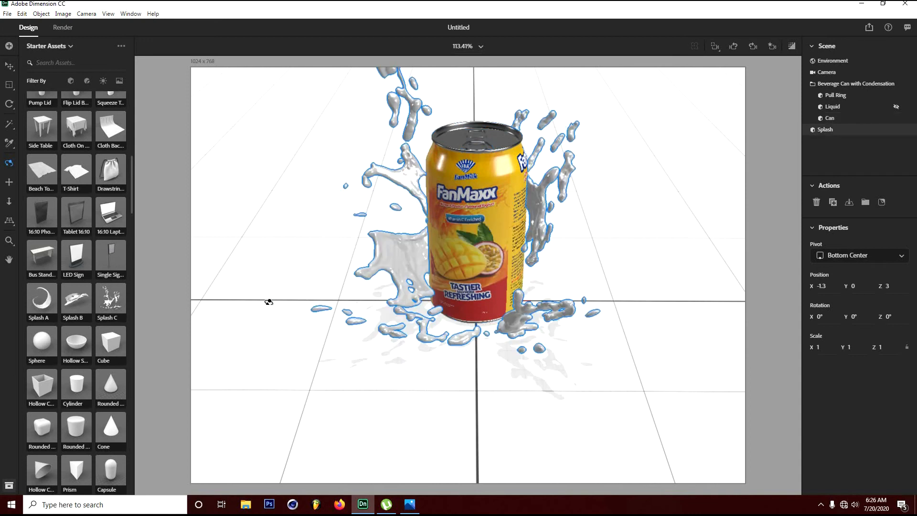
pyautogui.moveTo(434, 252)
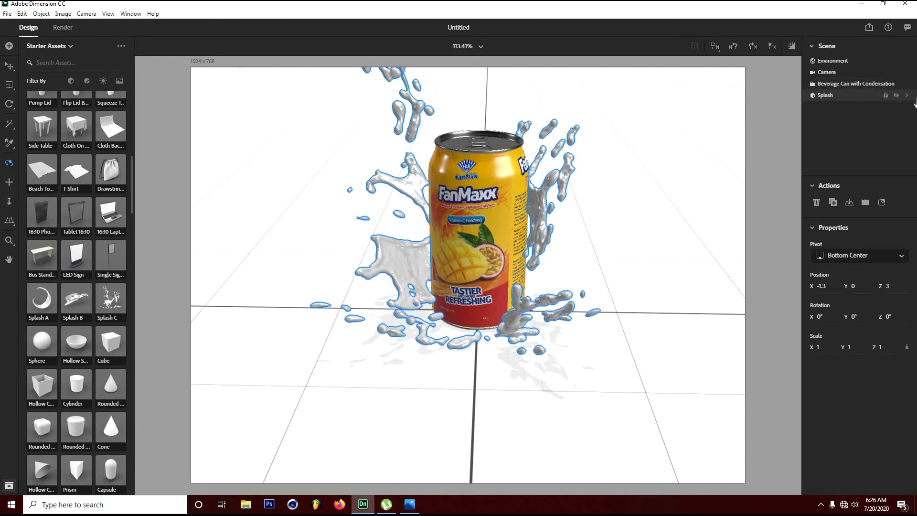
# Step: Set the Splash Material base color to yellow (255, 191, 0) and expand the can group
pyautogui.click(907, 95)
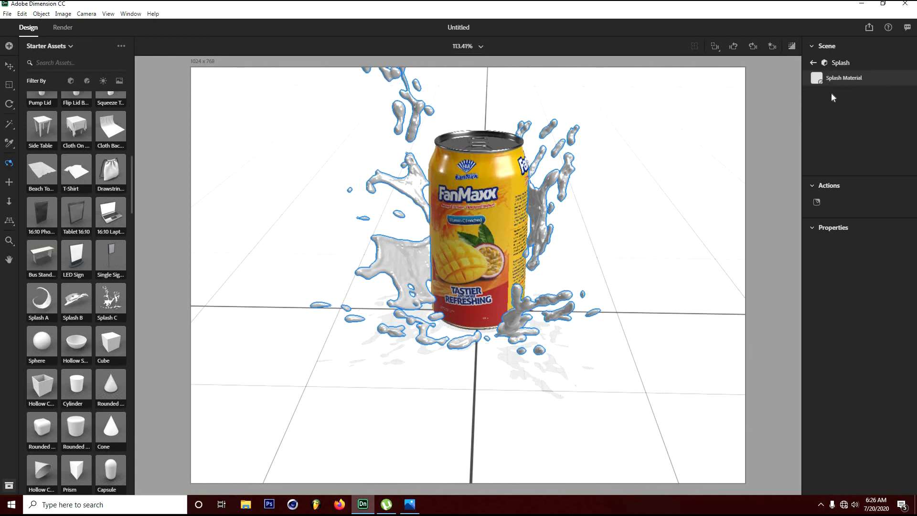
pyautogui.click(843, 77)
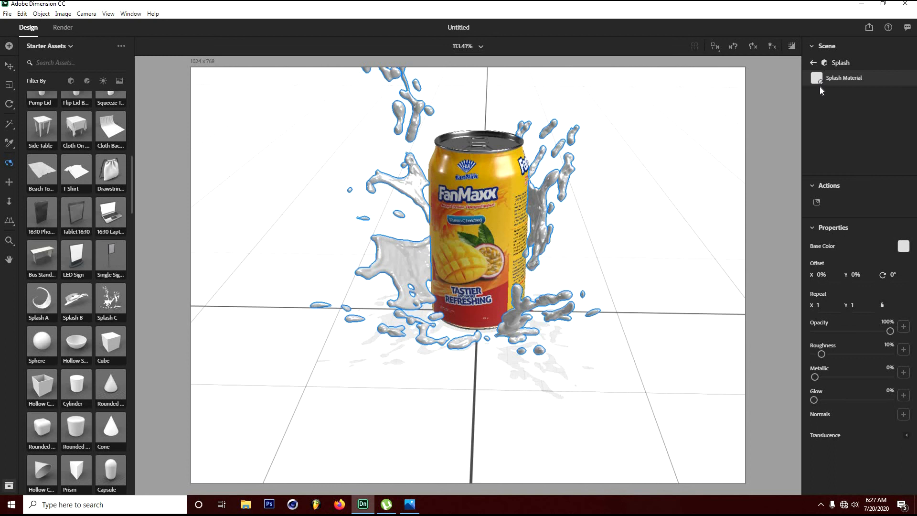
pyautogui.moveTo(896, 237)
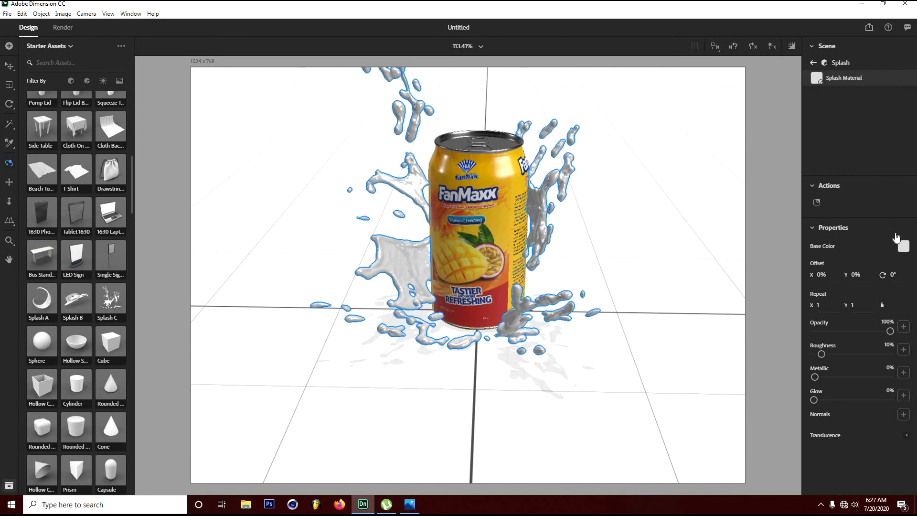
pyautogui.click(901, 246)
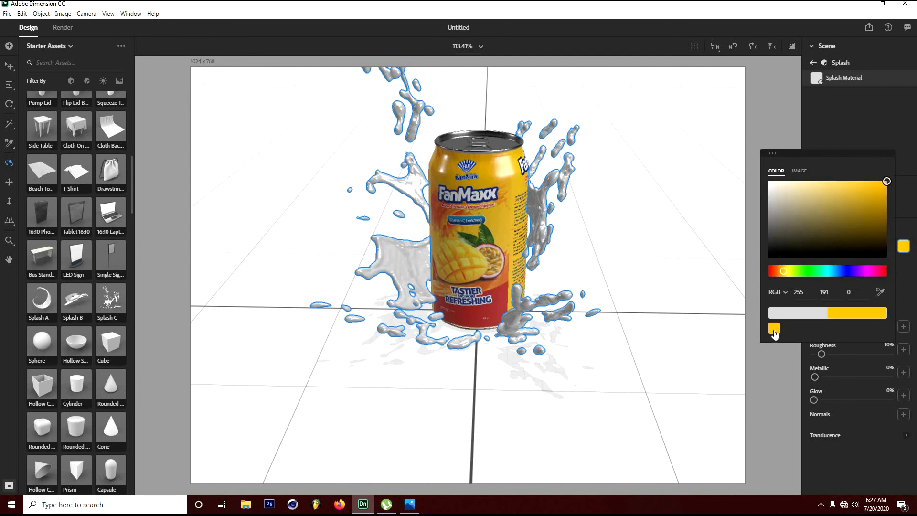
pyautogui.click(773, 328)
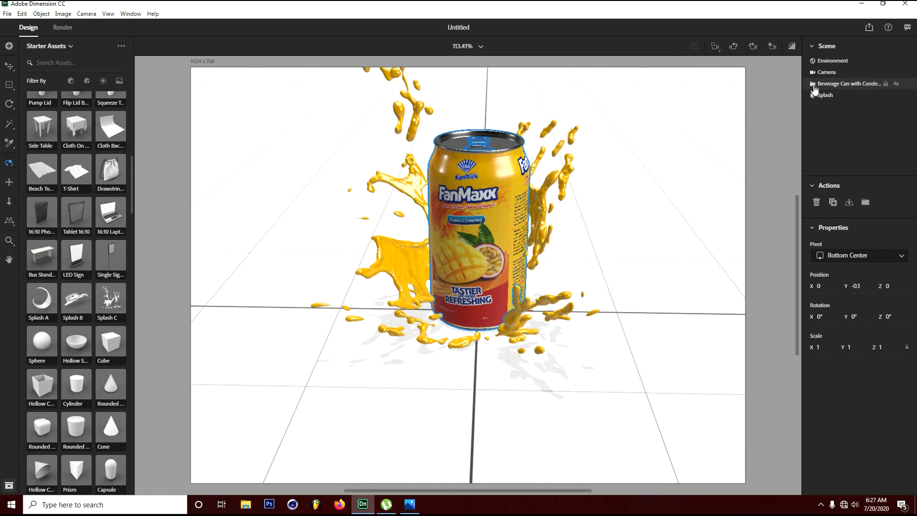
pyautogui.click(813, 83)
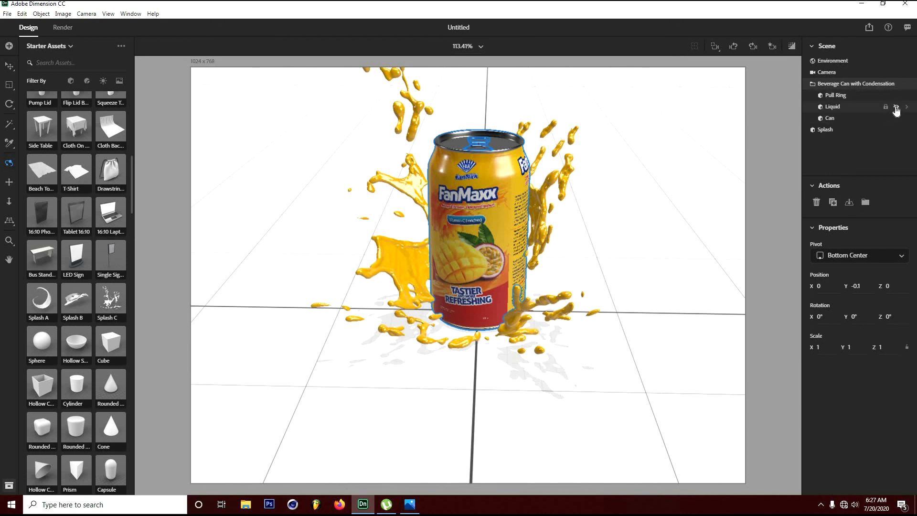